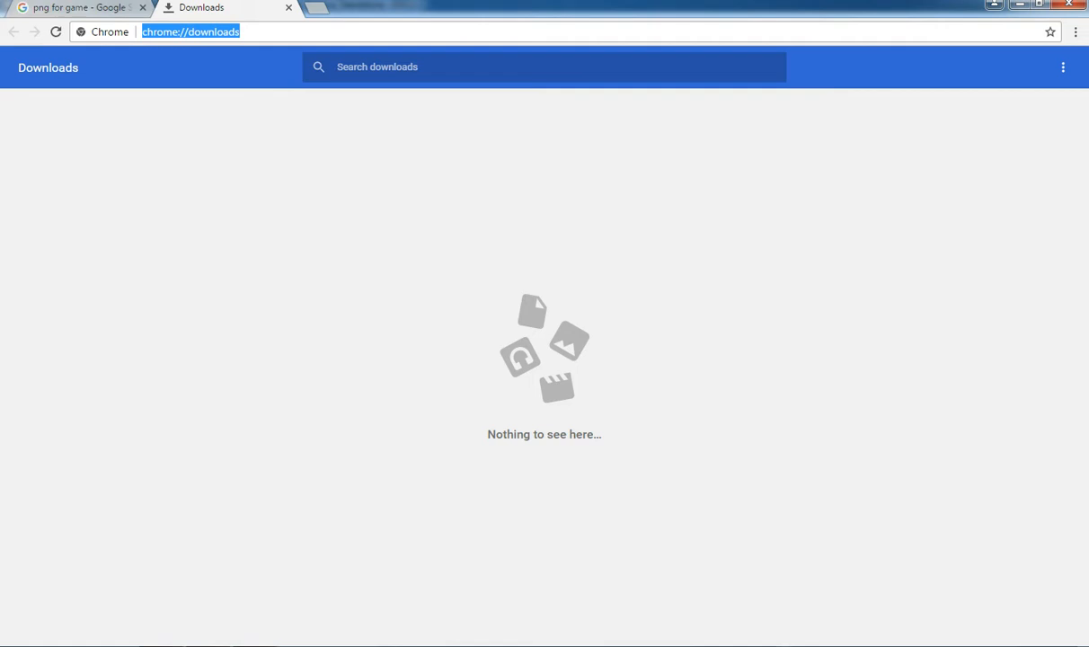
Step: Save the transparent Game of War title PNG from the image results to disk
{"action": "left_click", "coordinate": [75, 8]}
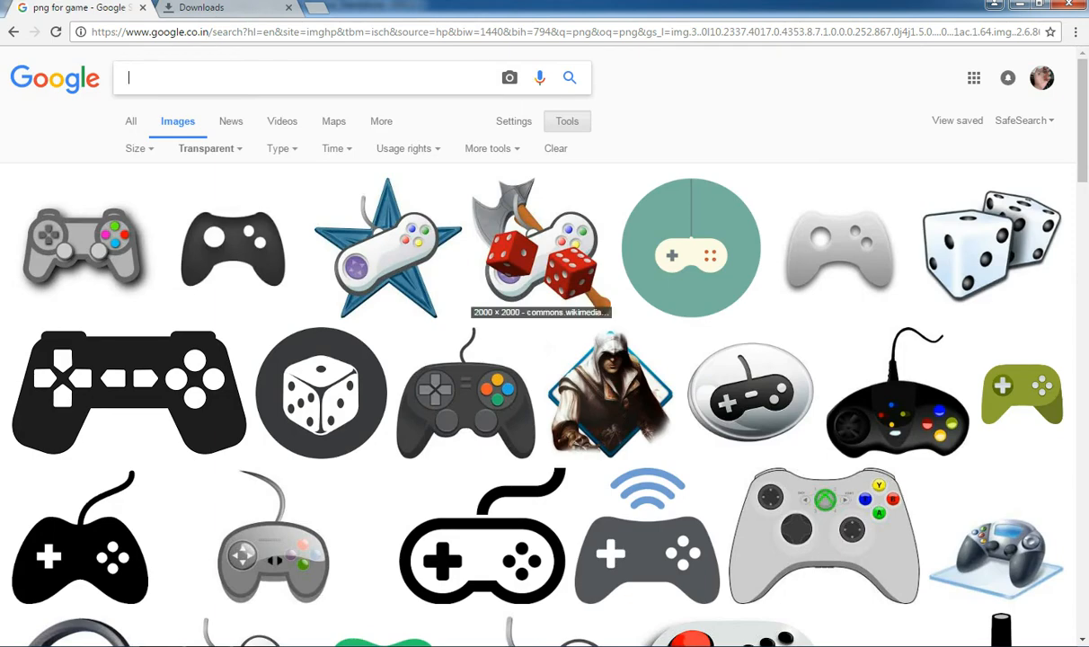
{"action": "scroll", "scroll_direction": "down", "scroll_amount": 3}
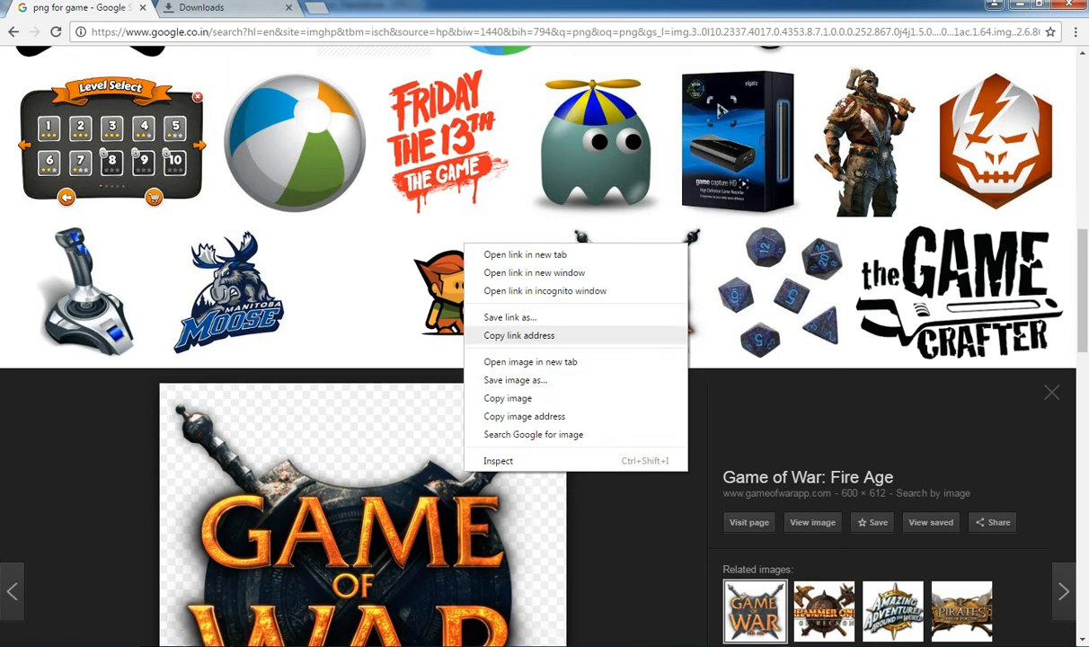
{"action": "left_click", "coordinate": [514, 379]}
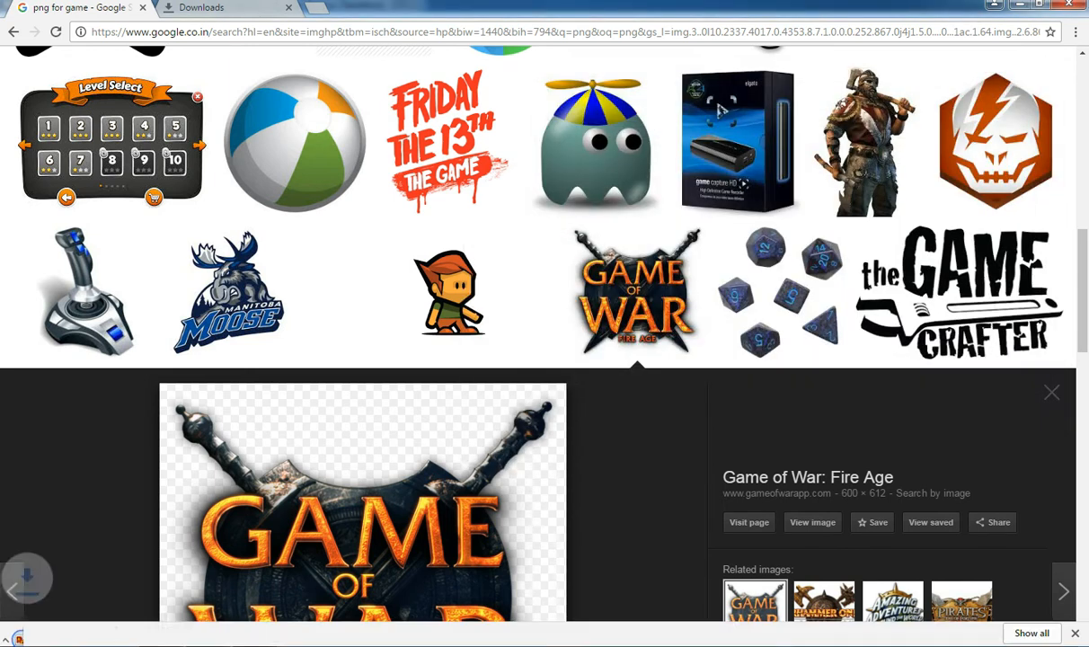
{"action": "left_click", "coordinate": [225, 7]}
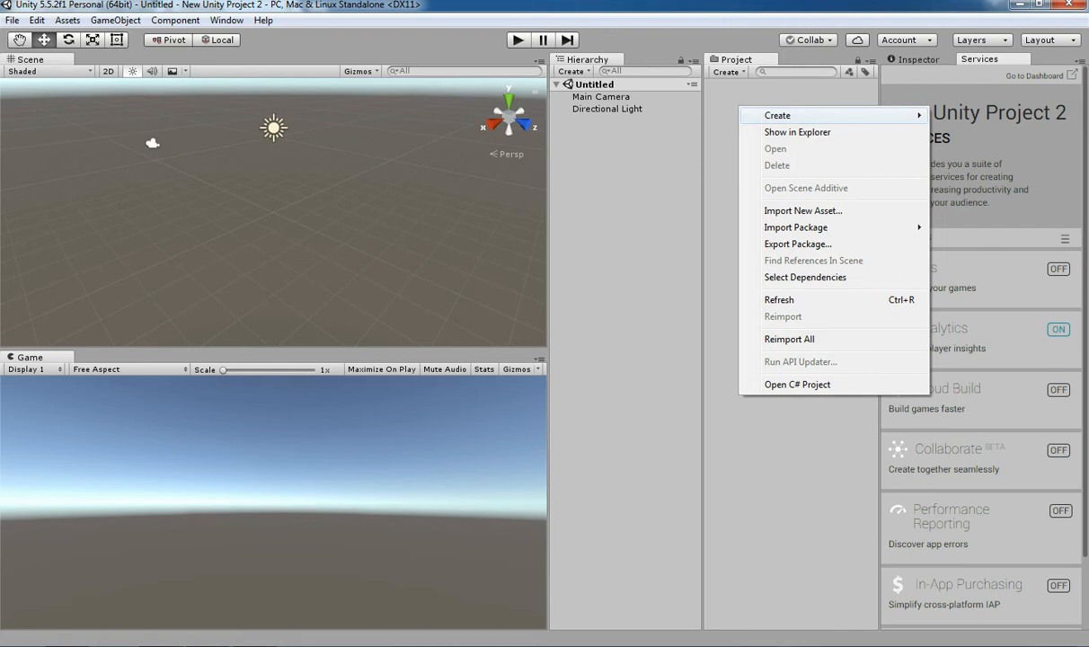
Step: Paste the downloaded gow_title_2.png into the project's Assets folder via Explorer
{"action": "left_click", "coordinate": [796, 133]}
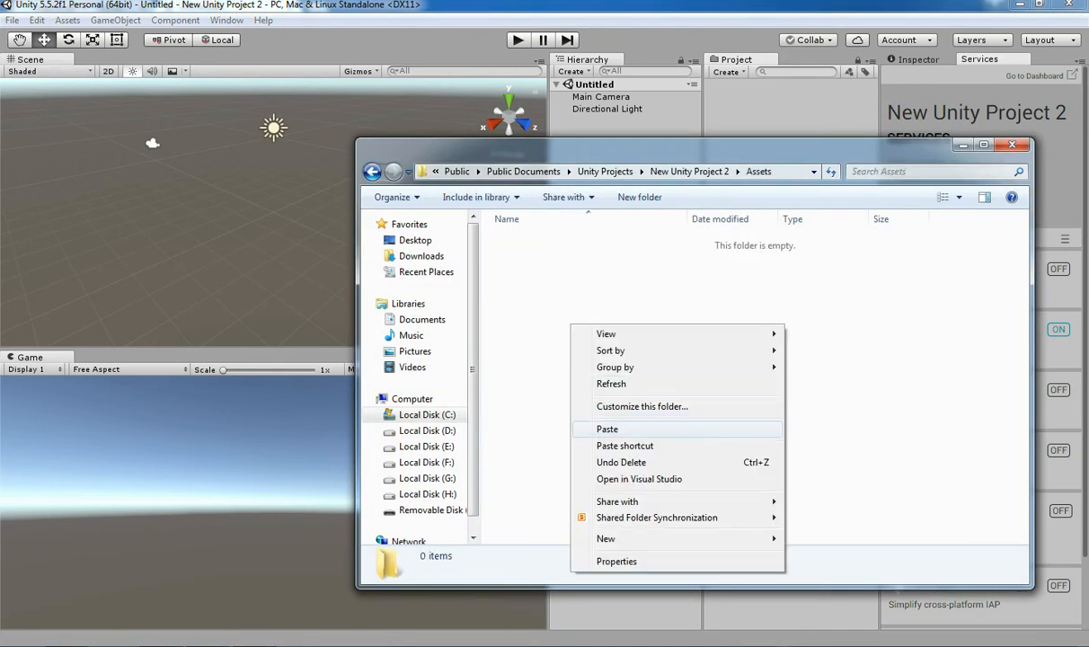
{"action": "left_click", "coordinate": [607, 427]}
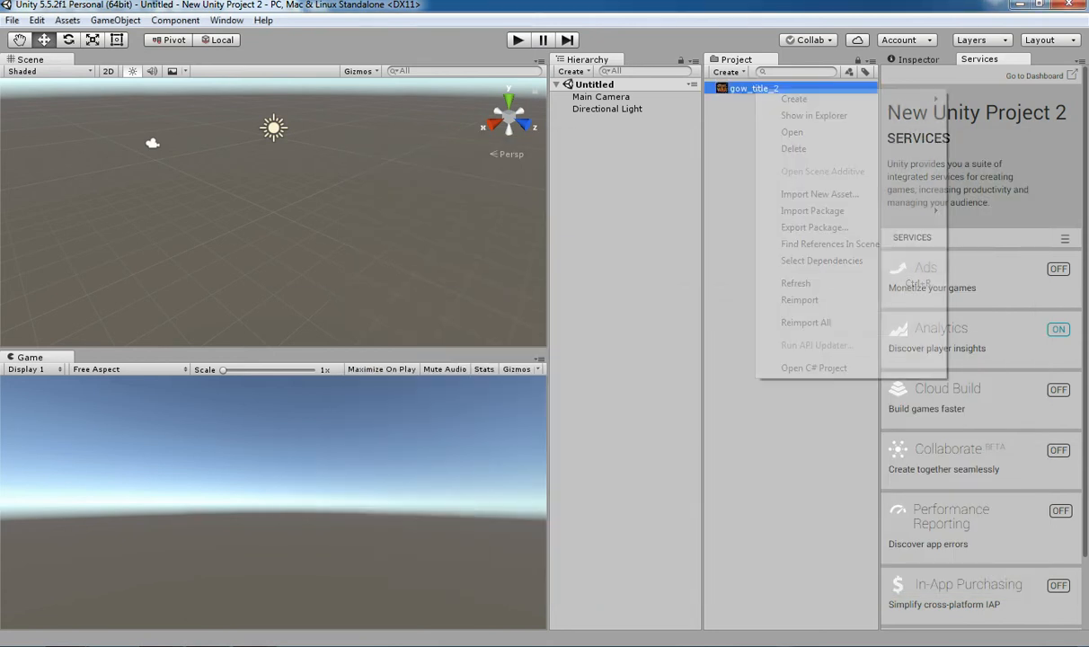
{"action": "left_click", "coordinate": [812, 115]}
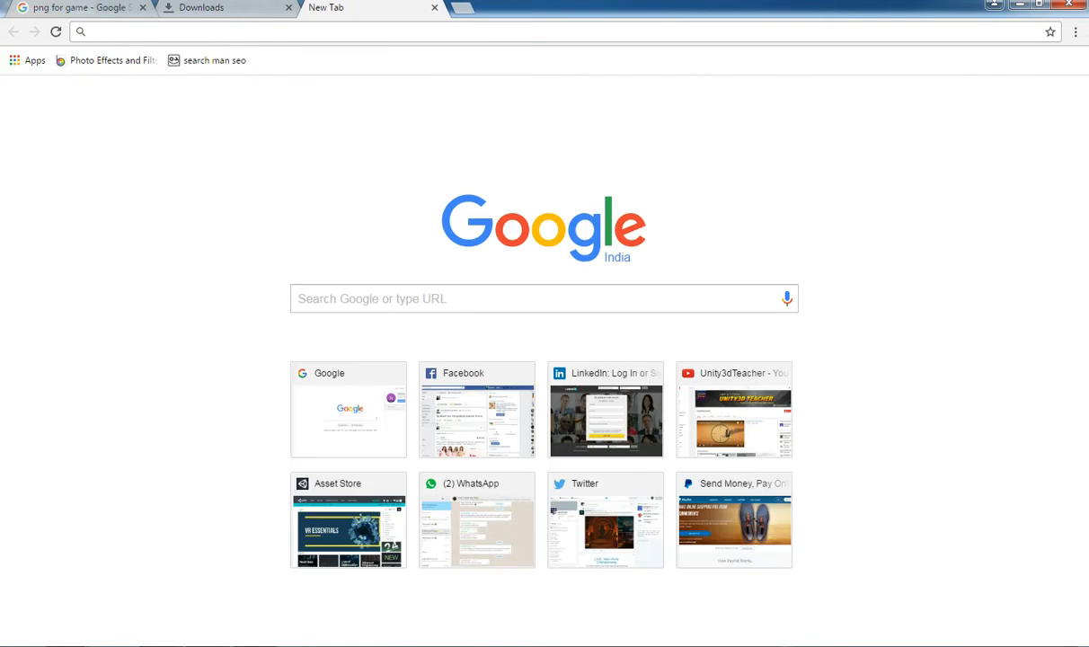
Step: Go to tinypng.com and upload gow_title_2.png, compressing it from 443 KB to 124 KB
{"action": "type", "text": "twitter.com"}
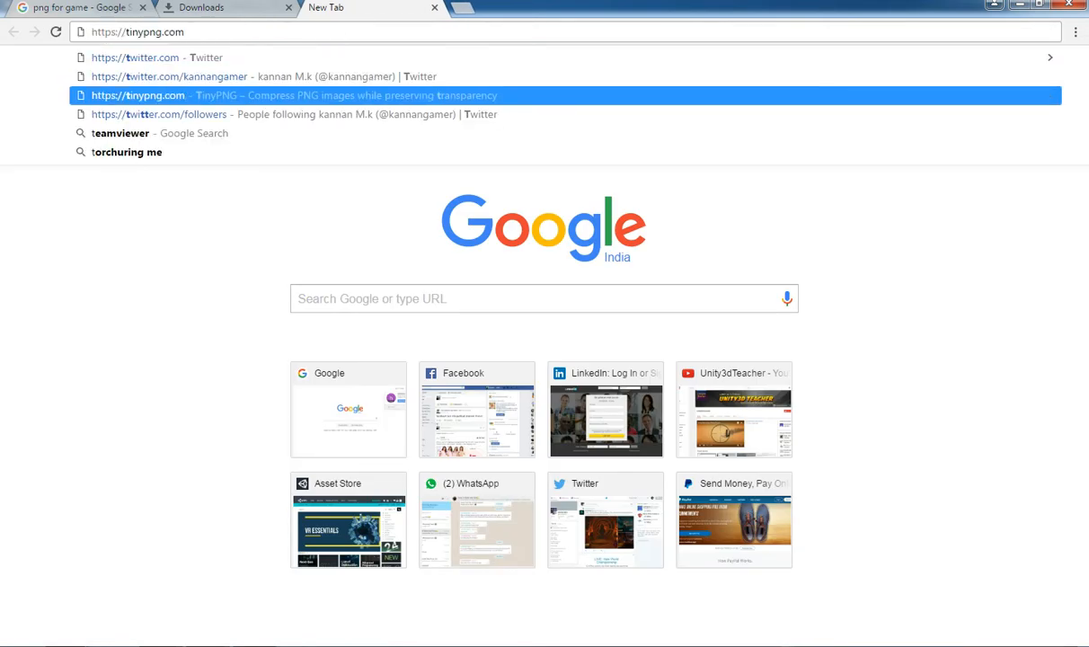
{"action": "left_click", "coordinate": [137, 96]}
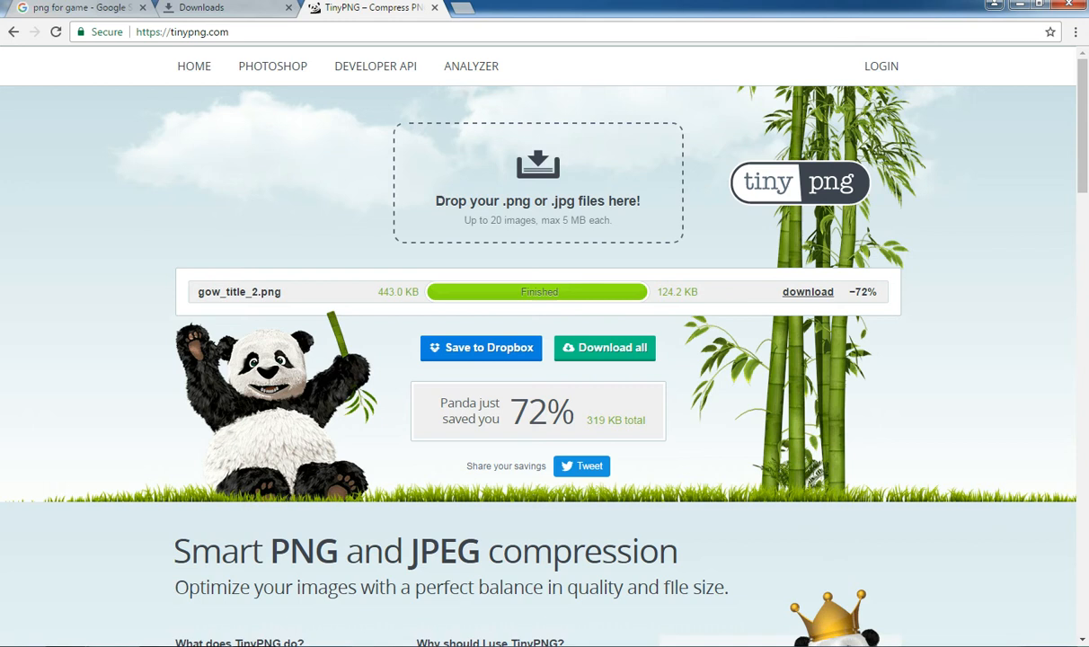
Step: Reveal the downloaded tinified.zip in its folder from Chrome's Downloads list
{"action": "left_click", "coordinate": [225, 8]}
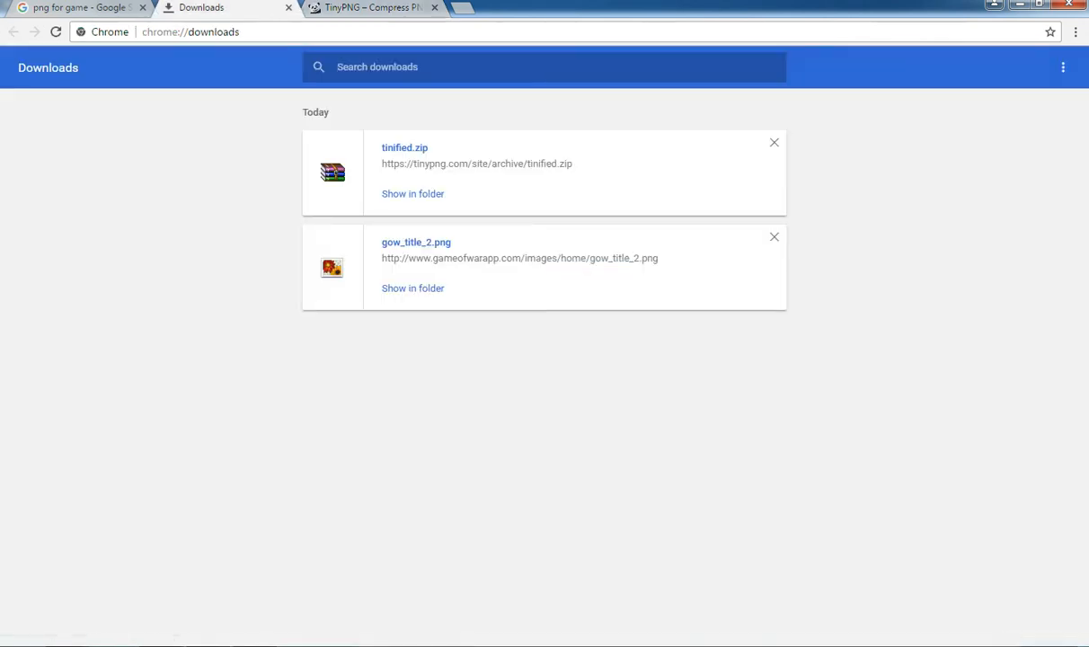
{"action": "left_click", "coordinate": [413, 194]}
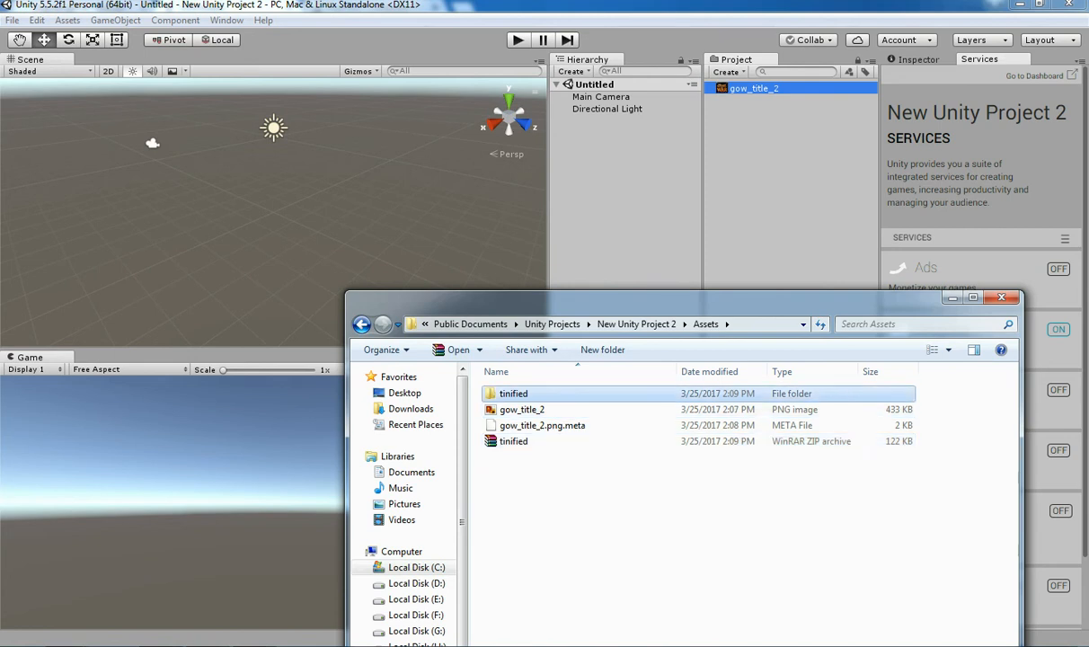
Step: Preview the compressed gow_title_2 in the tinified folder and check the original's Properties
{"action": "double_click", "coordinate": [514, 393]}
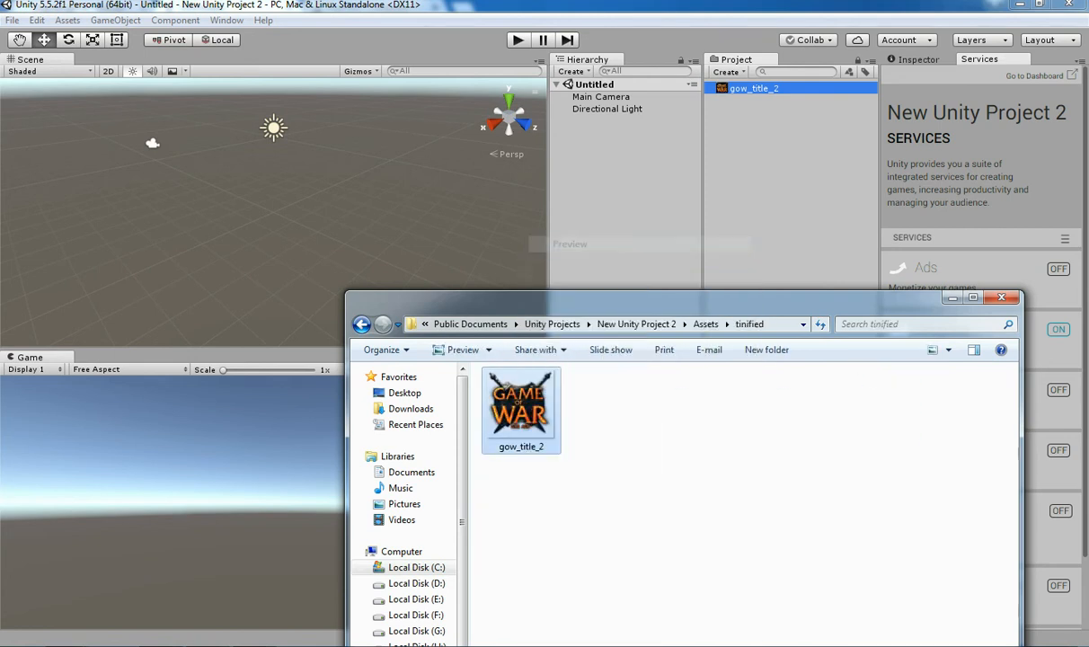
{"action": "double_click", "coordinate": [521, 409]}
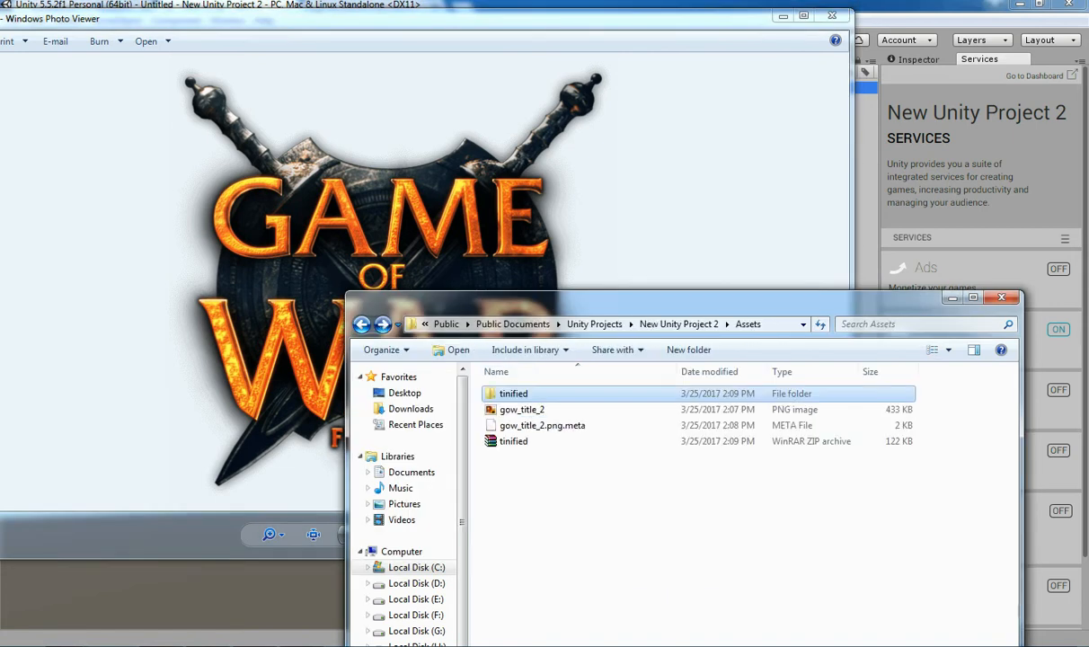
{"action": "right_click", "coordinate": [521, 409]}
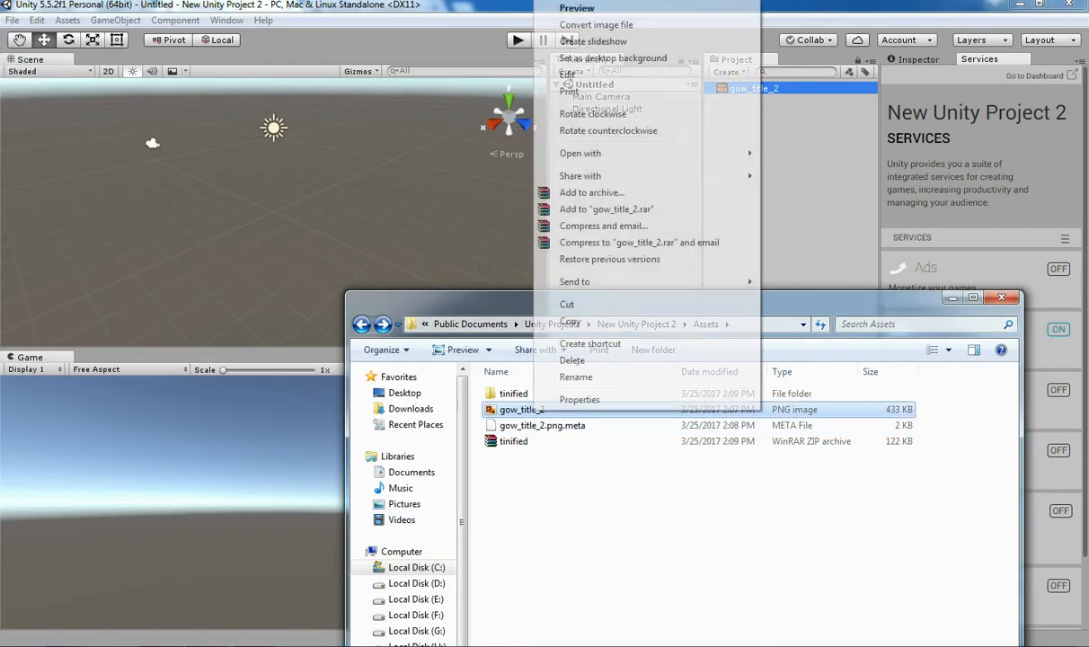
{"action": "left_click", "coordinate": [578, 398]}
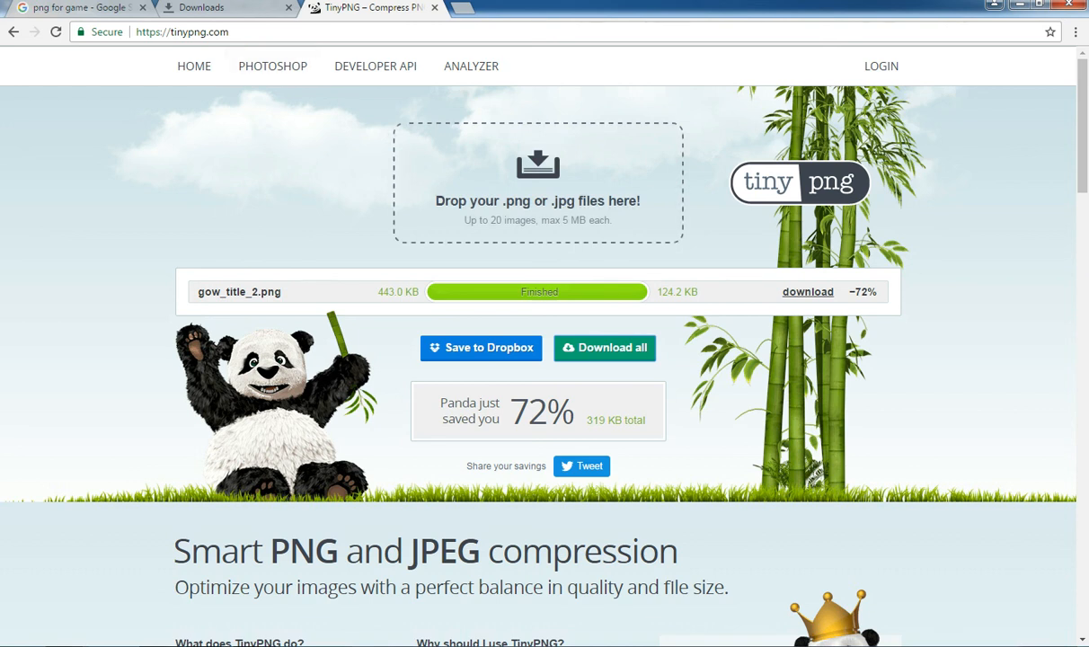
{"action": "left_click", "coordinate": [183, 33]}
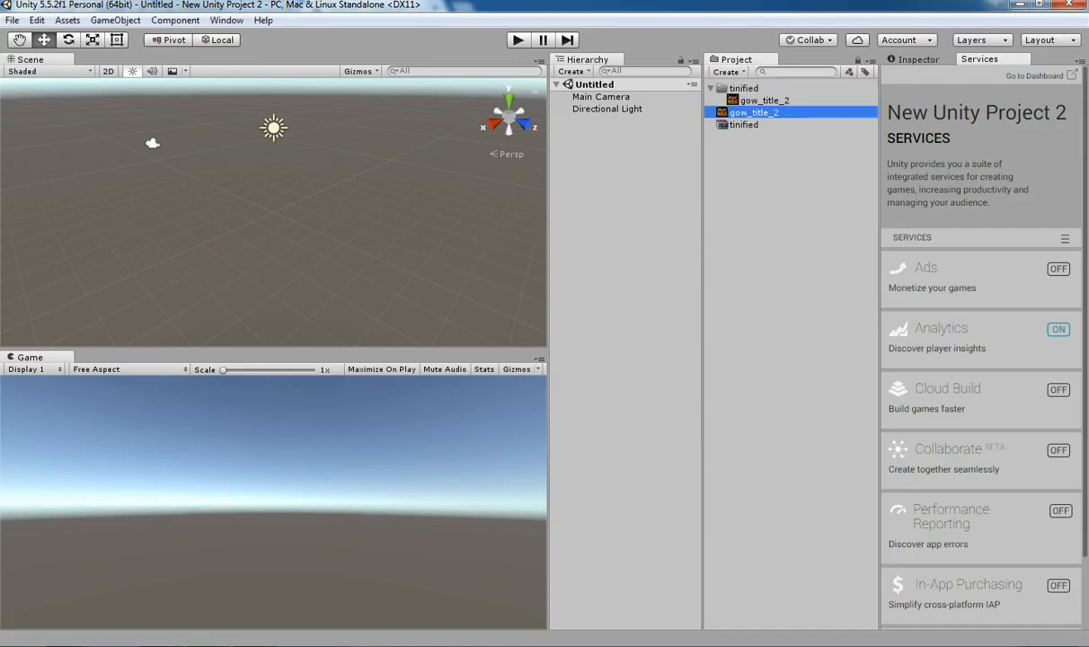
{"action": "left_click", "coordinate": [743, 124]}
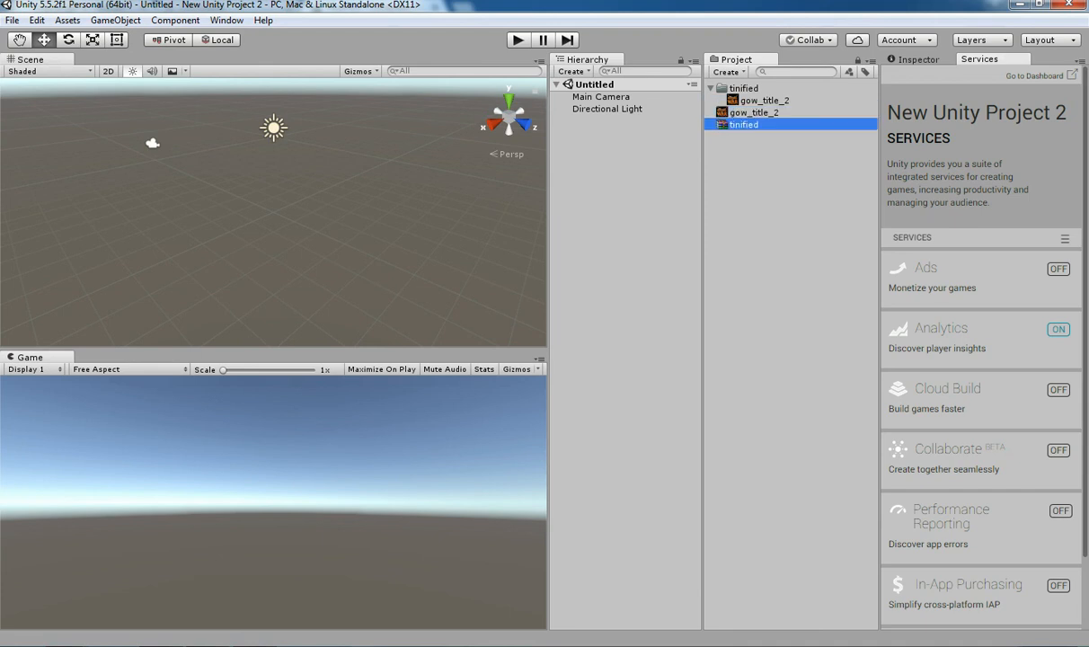
{"action": "left_click", "coordinate": [763, 100]}
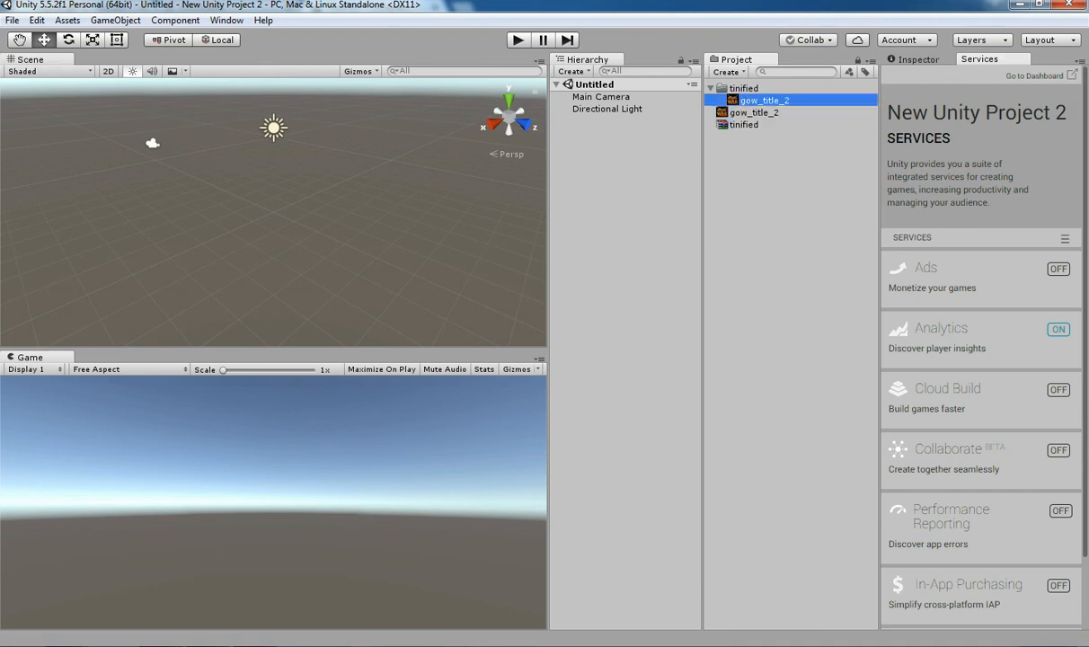
{"action": "left_click", "coordinate": [752, 111]}
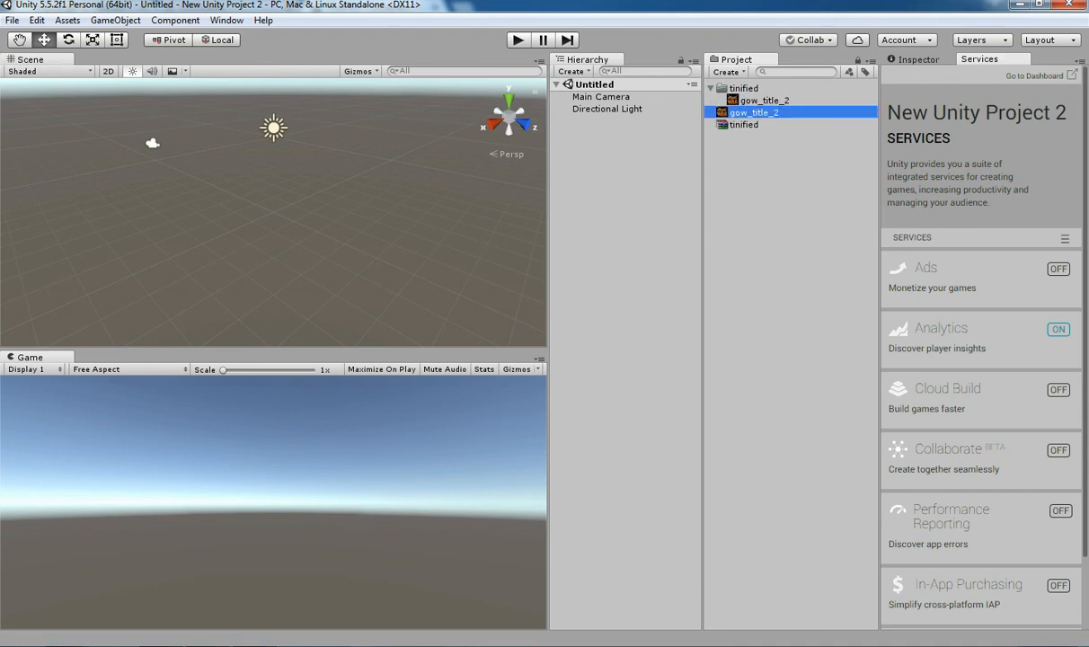